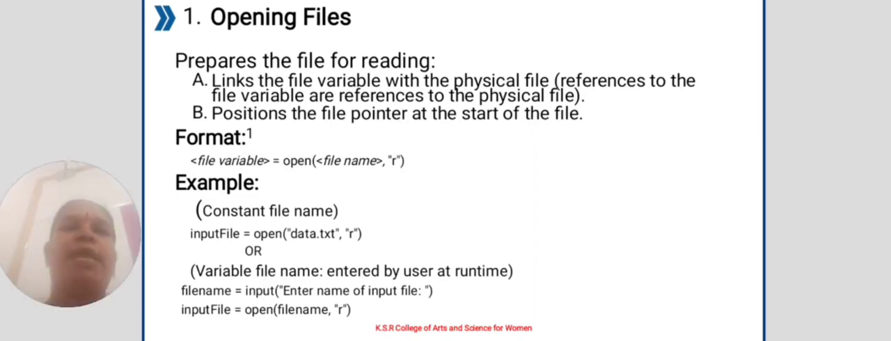
Advance the slideshow past Opening Files to the 'Closing The File' slide with its close() example
key(Right)
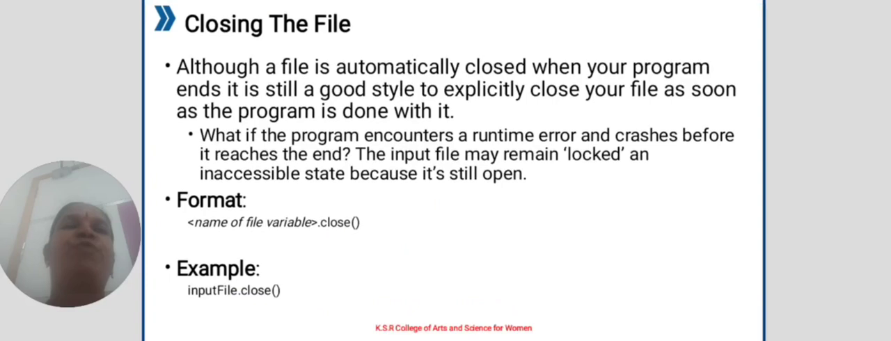